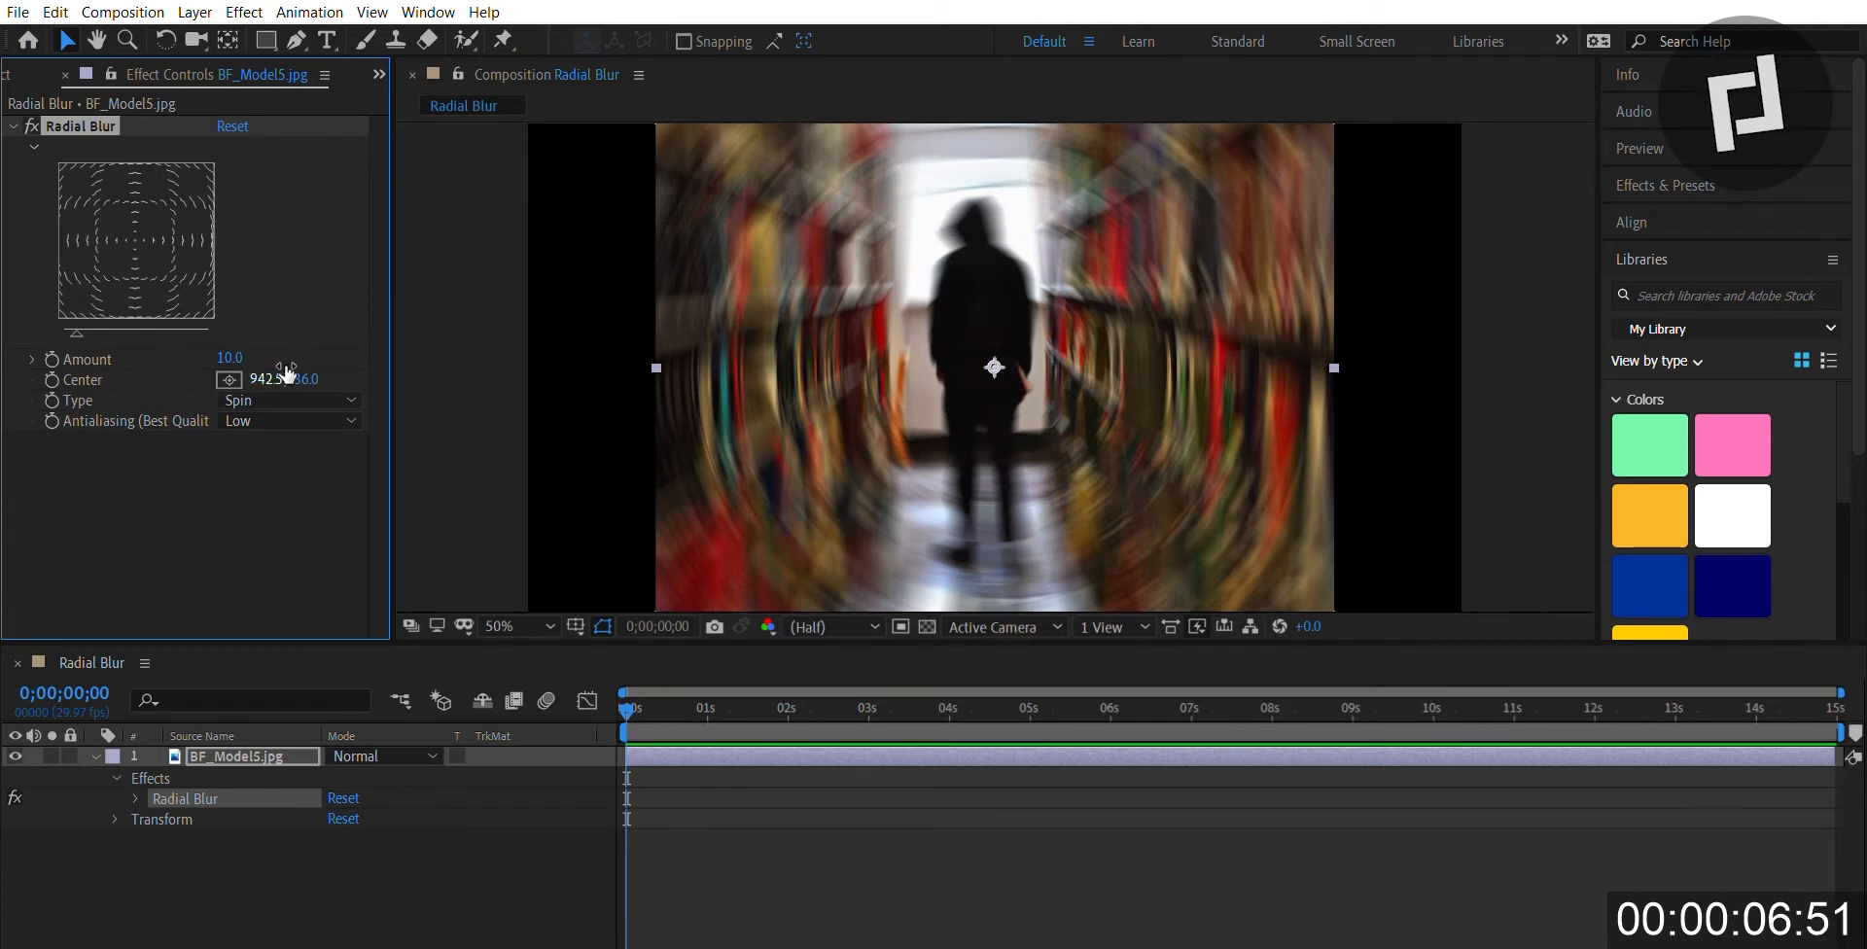
Nudge the Radial Blur centre on the figure and lower Amount to 1.0
{"action": "left_click_drag", "start_coordinate": [272, 379], "coordinate": [291, 380]}
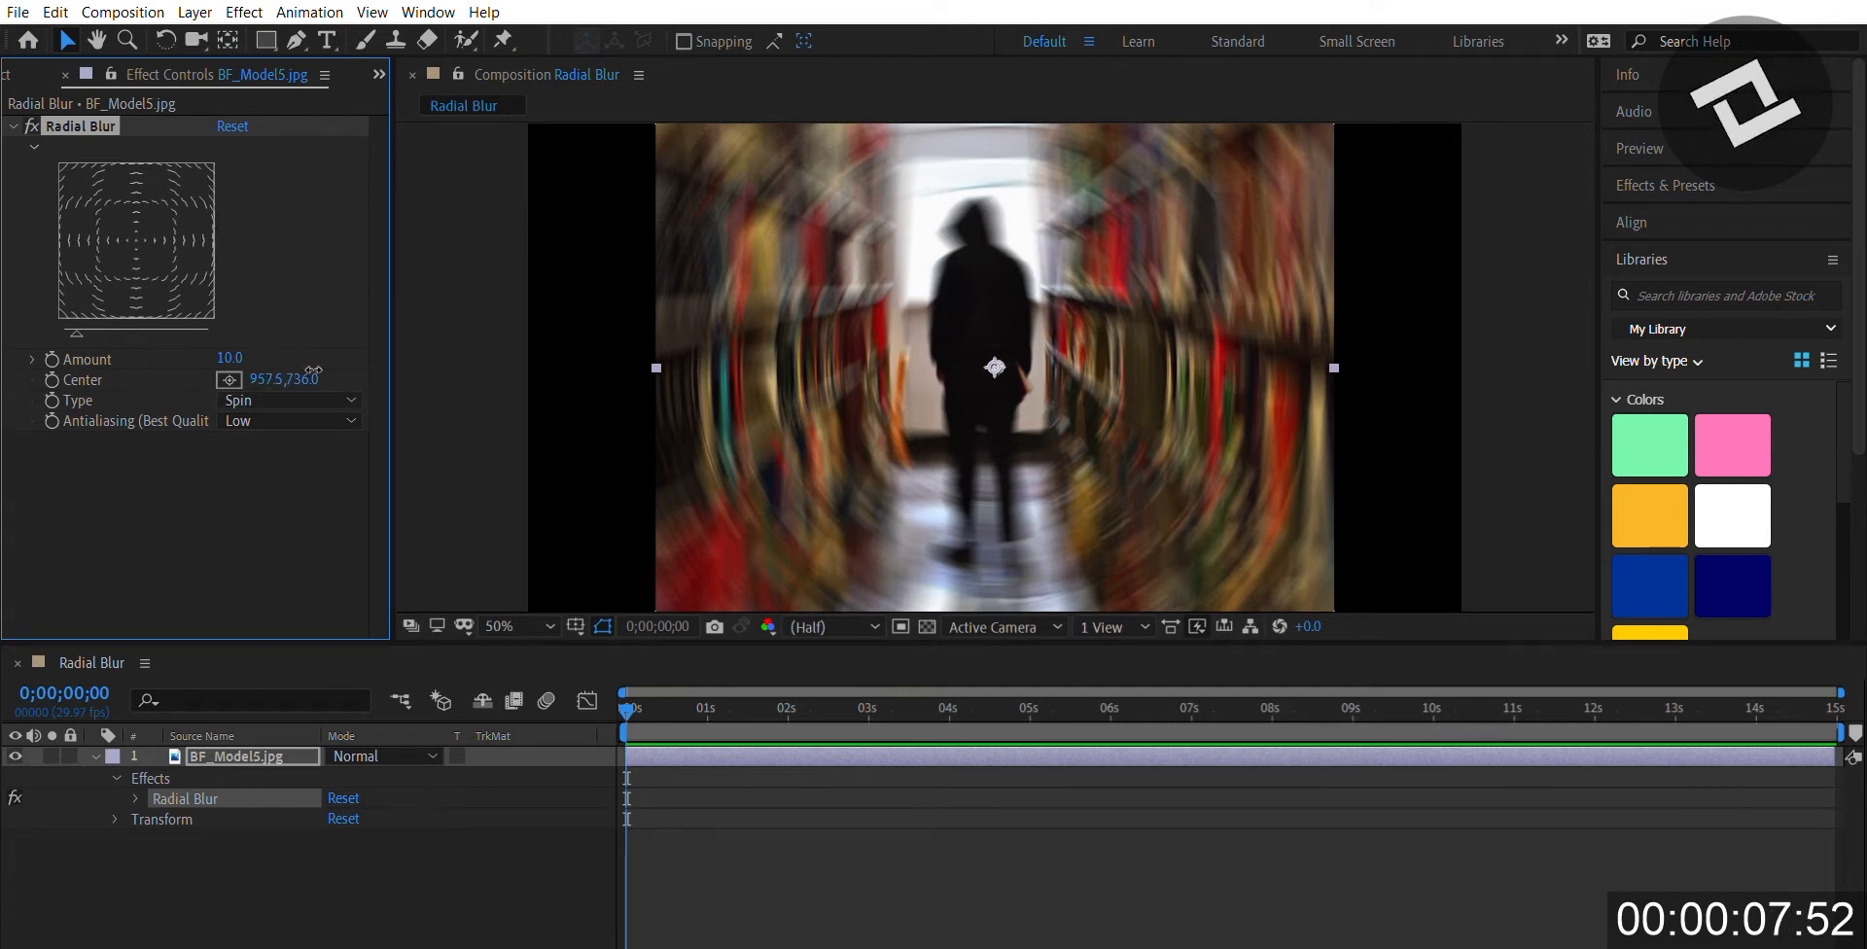
{"action": "left_click_drag", "start_coordinate": [994, 367], "coordinate": [904, 366]}
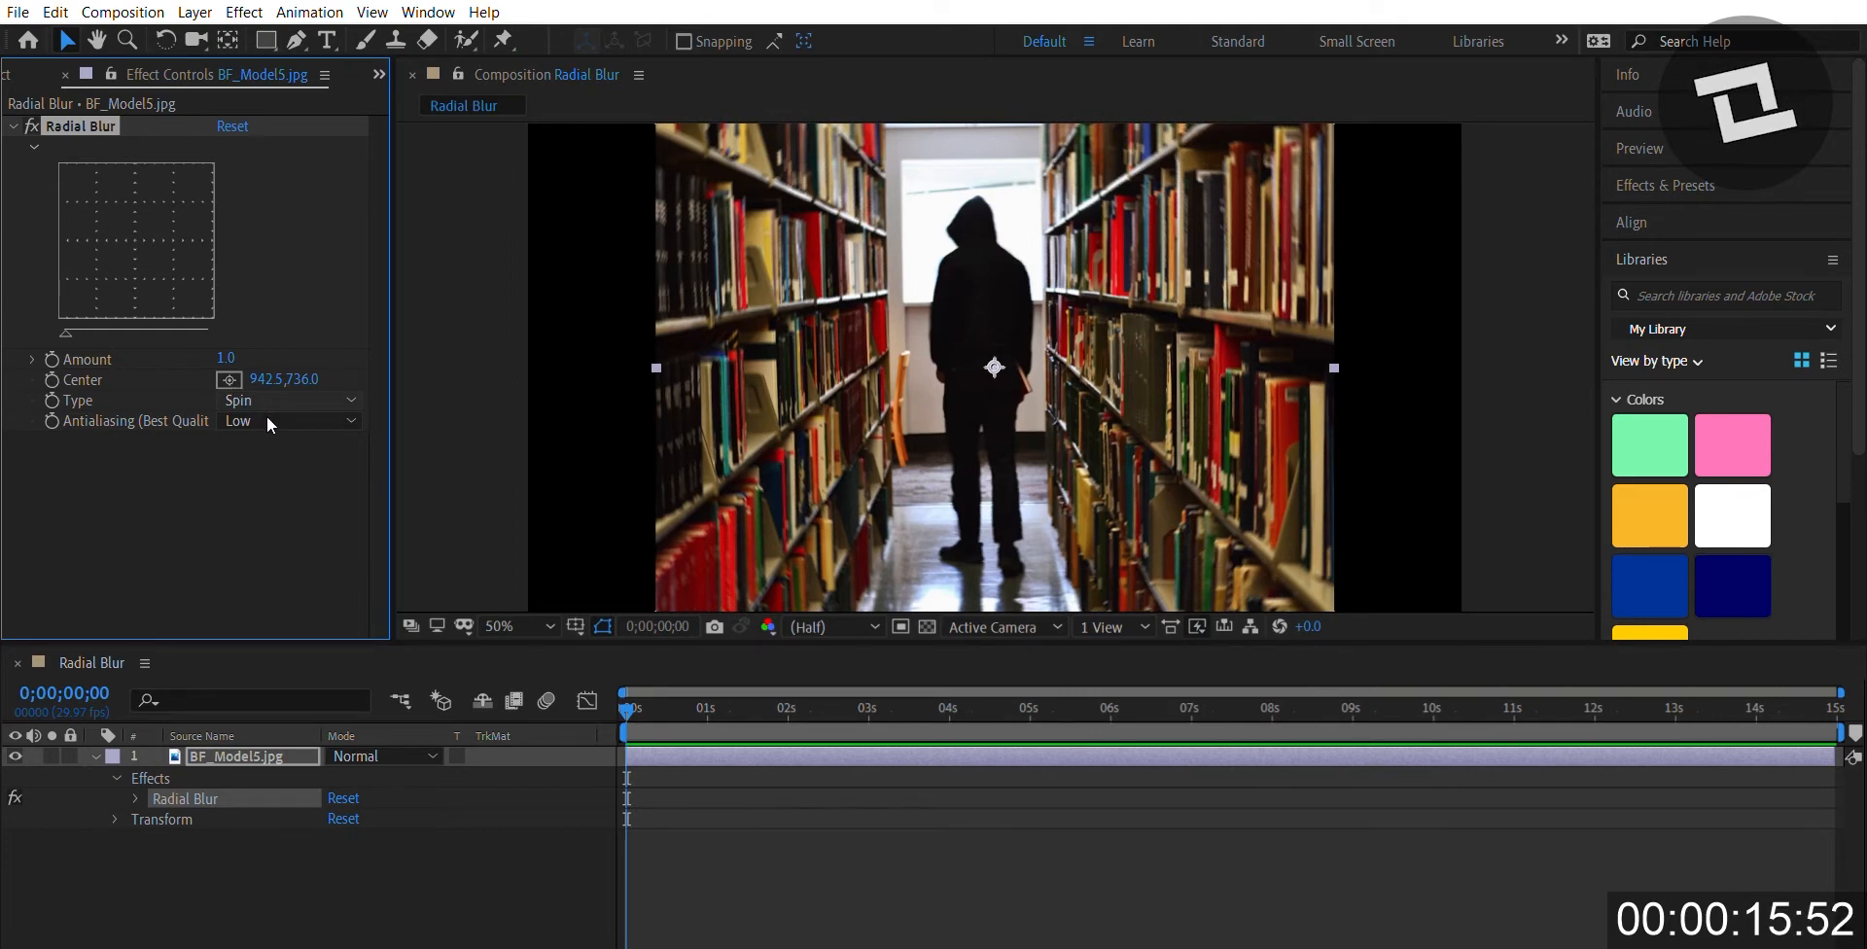
Shift the Radial Blur Center X to 1004.5 and bring Amount down to 0.0
{"action": "left_click", "coordinate": [286, 401]}
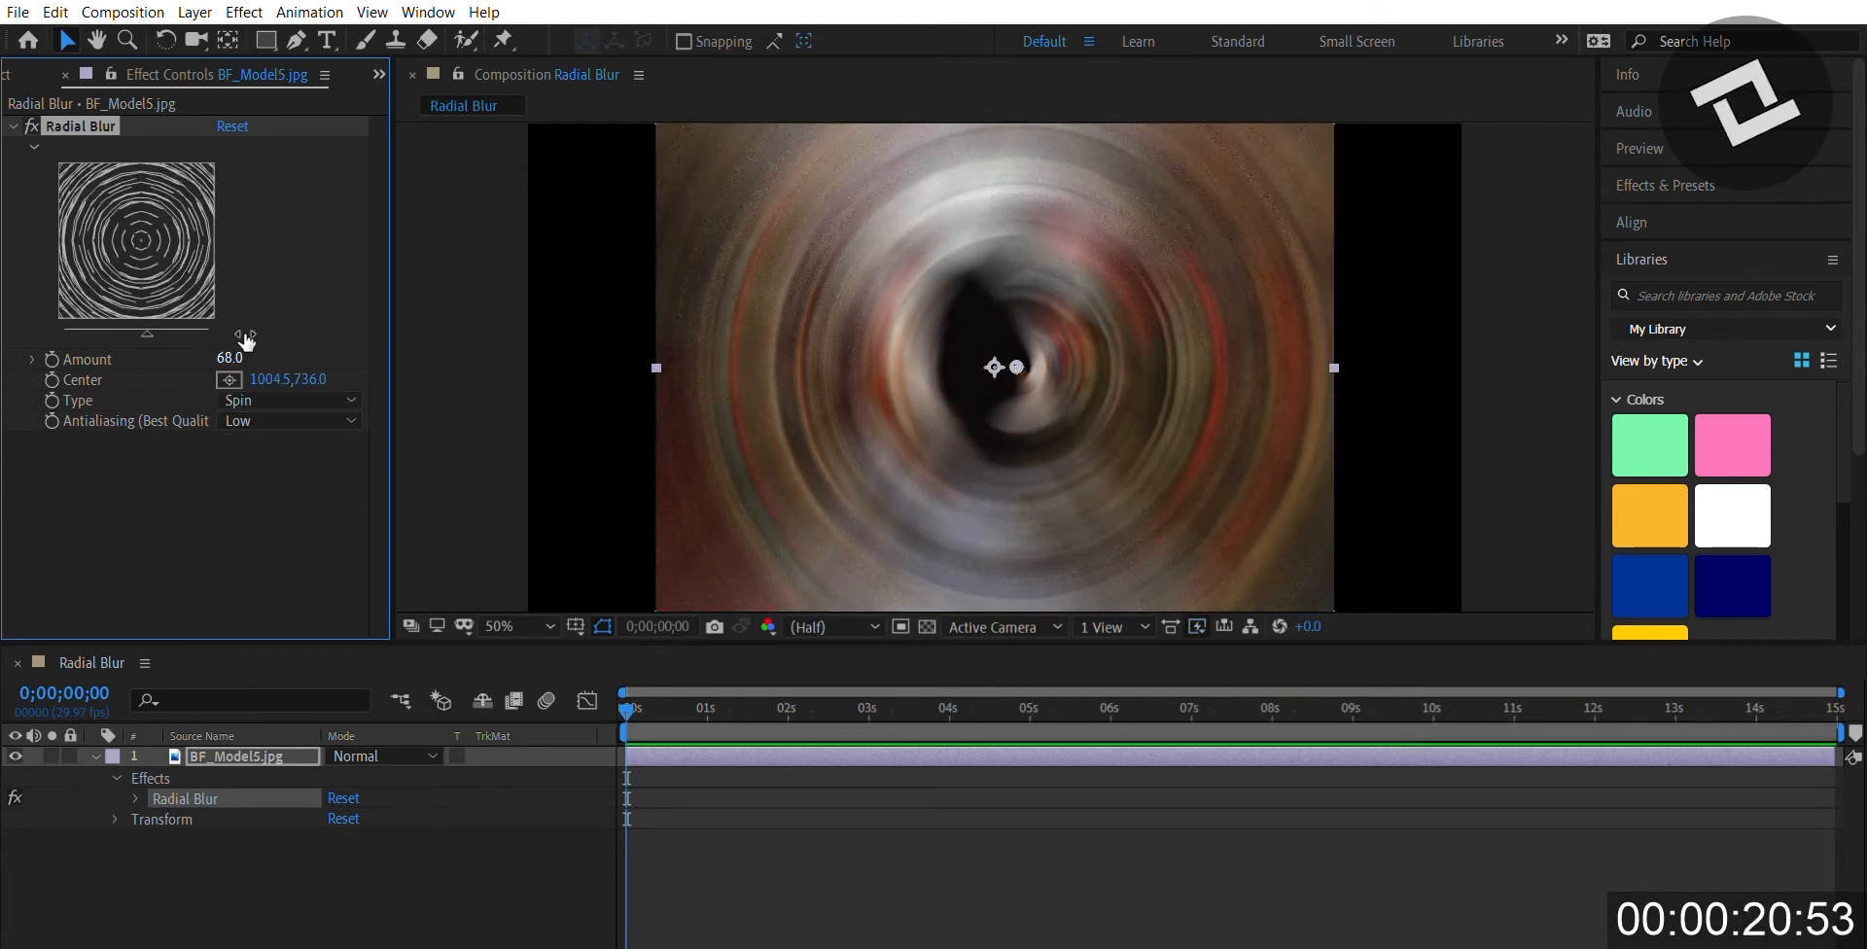
{"action": "left_click_drag", "start_coordinate": [237, 357], "coordinate": [191, 358]}
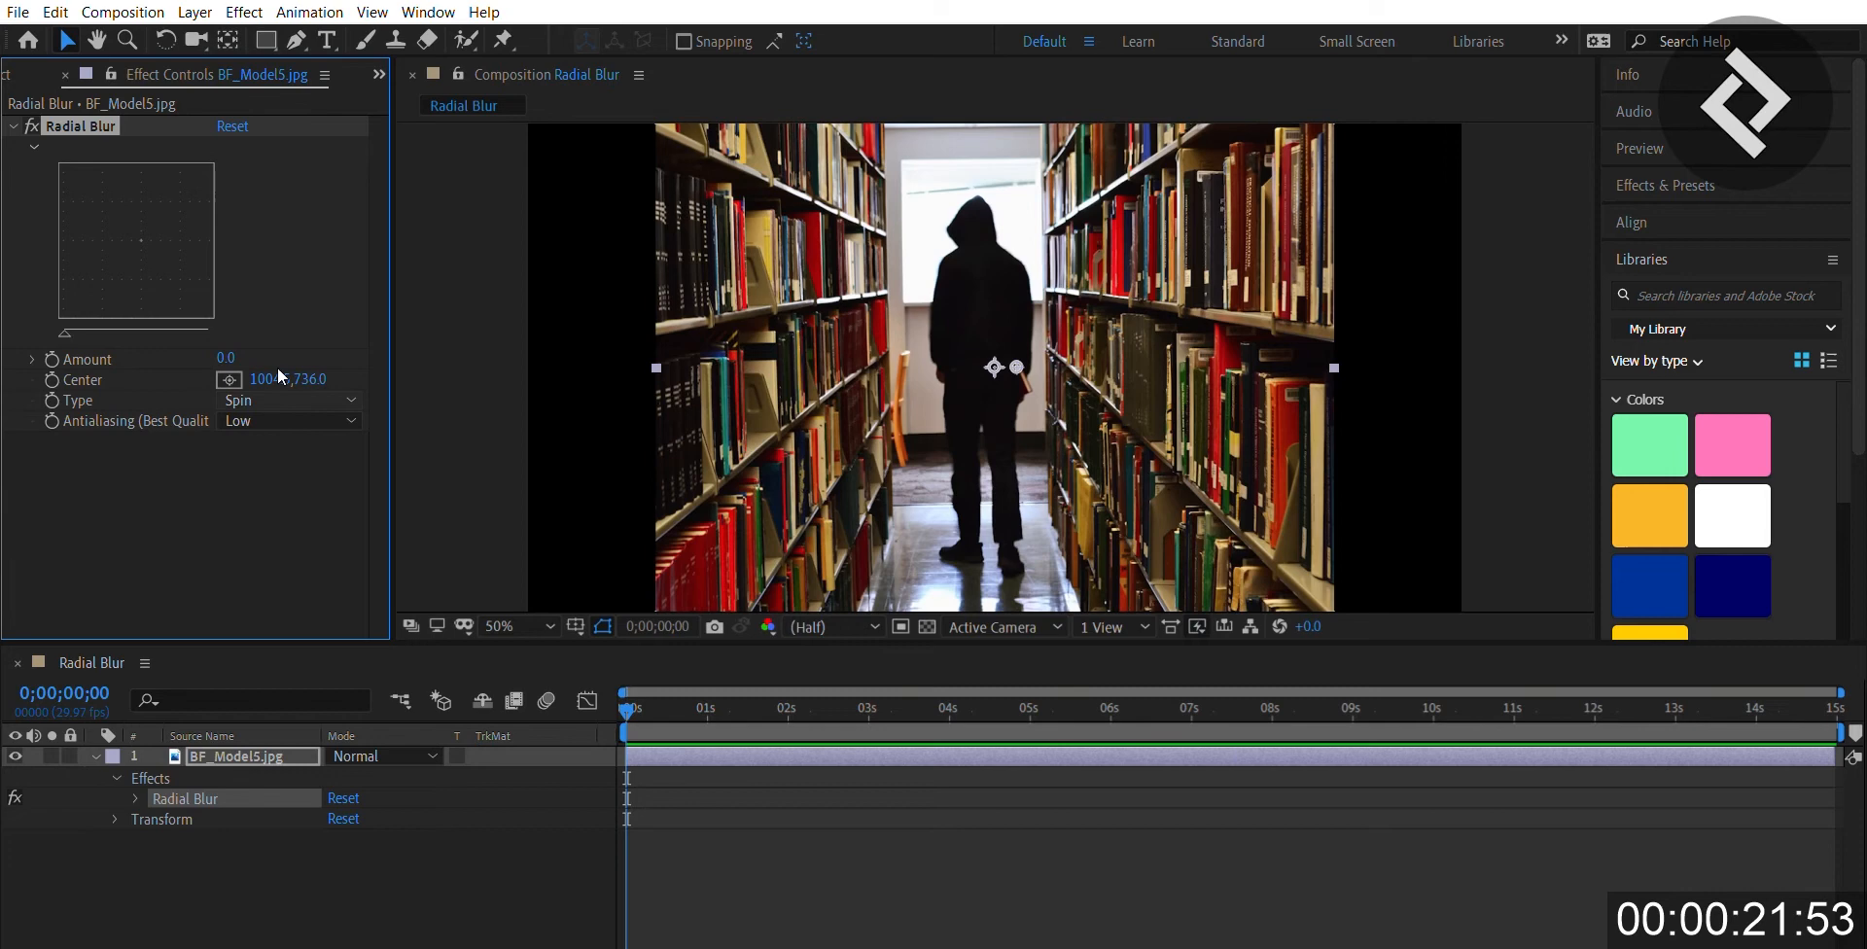
Set the Radial Blur Type to Zoom and raise Amount to 13
{"action": "left_click", "coordinate": [286, 401]}
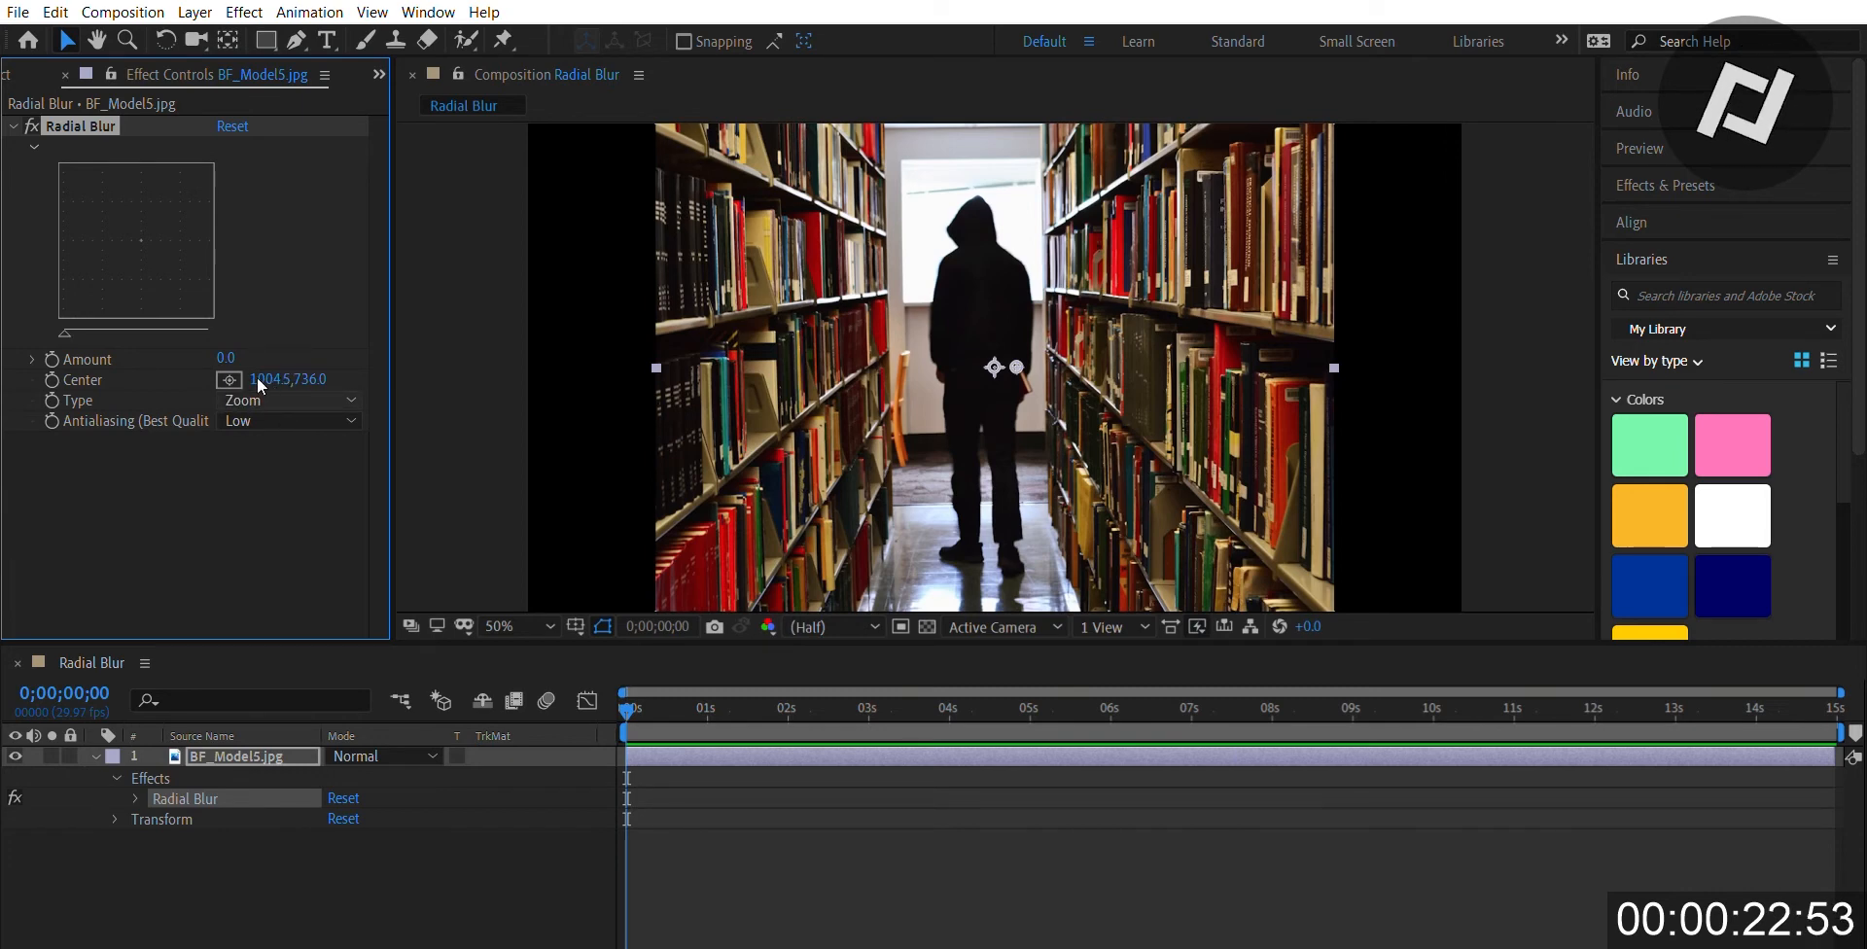
{"action": "mouse_move", "coordinate": [237, 342]}
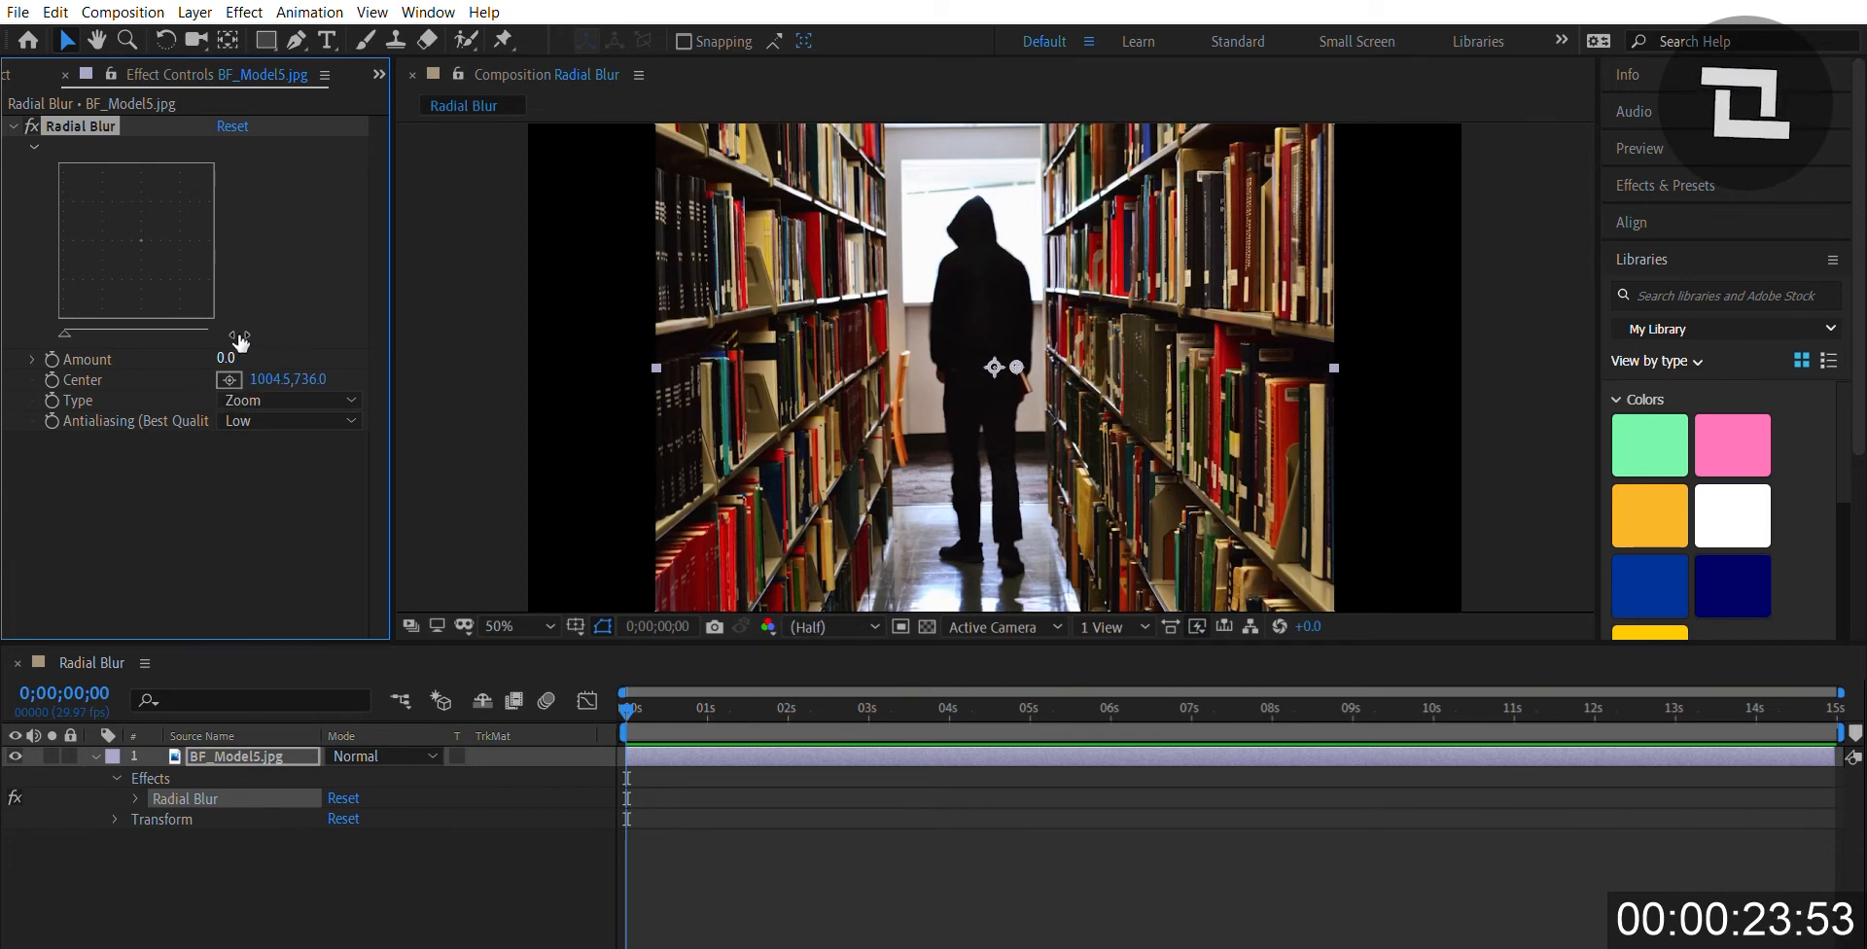
{"action": "left_click_drag", "start_coordinate": [237, 358], "coordinate": [257, 358]}
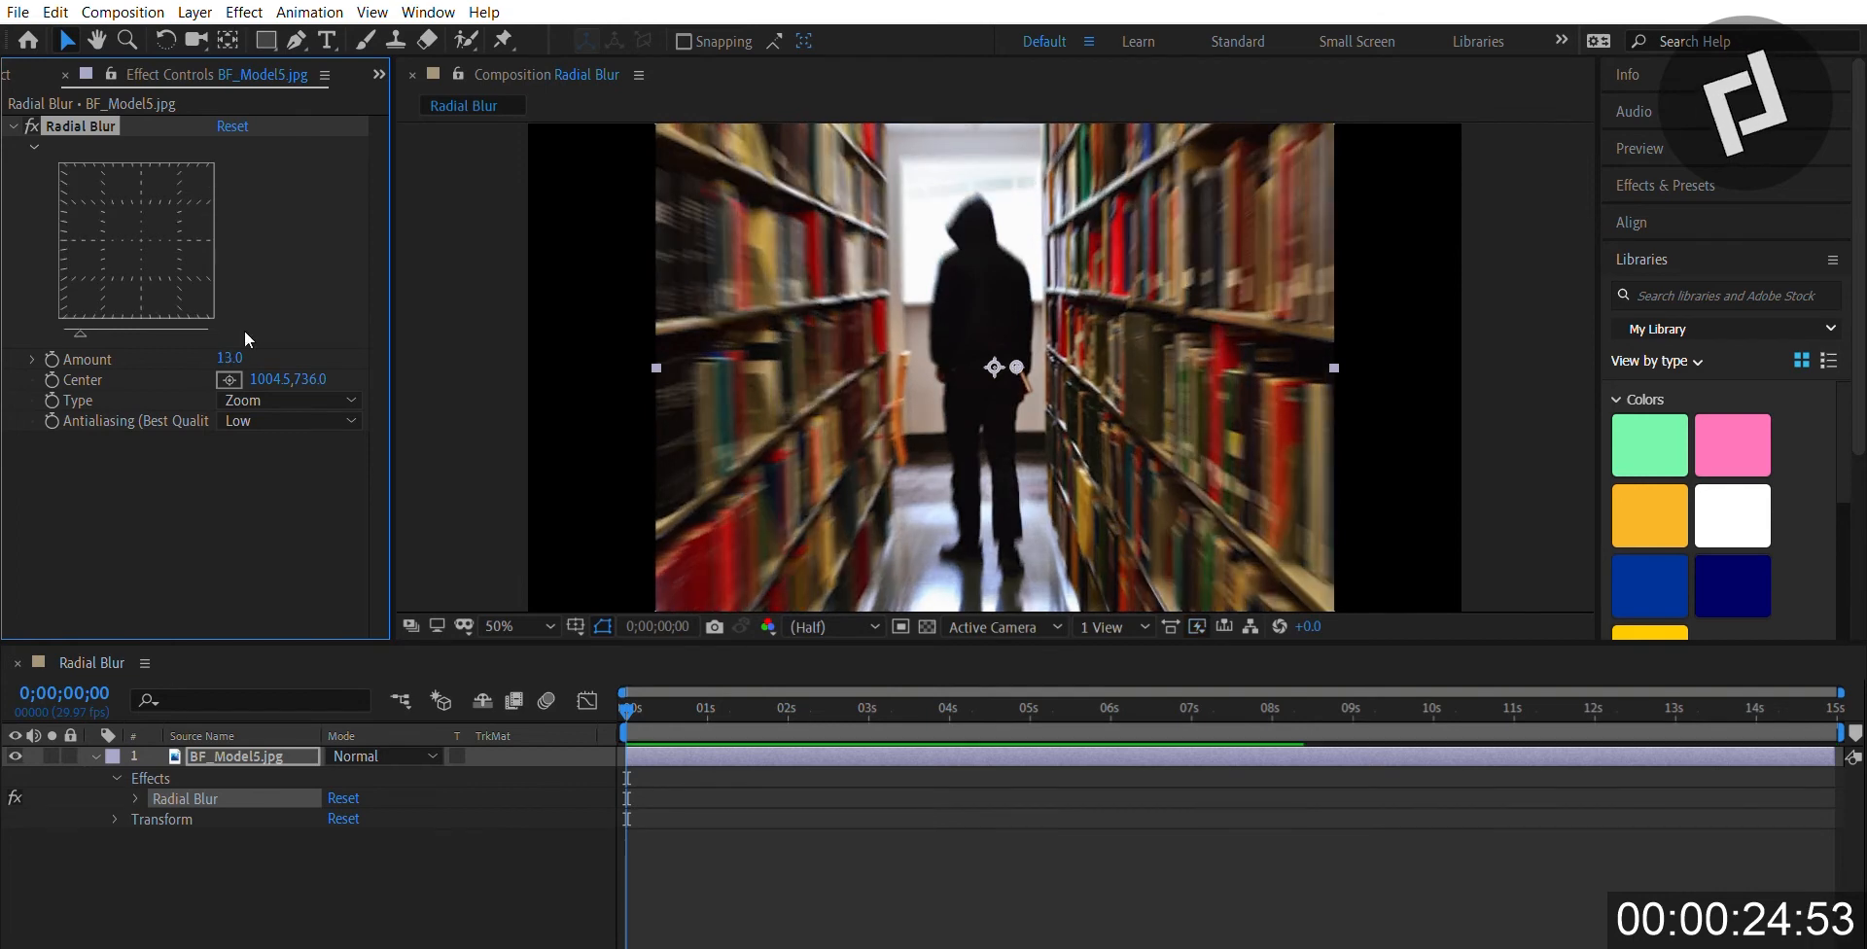